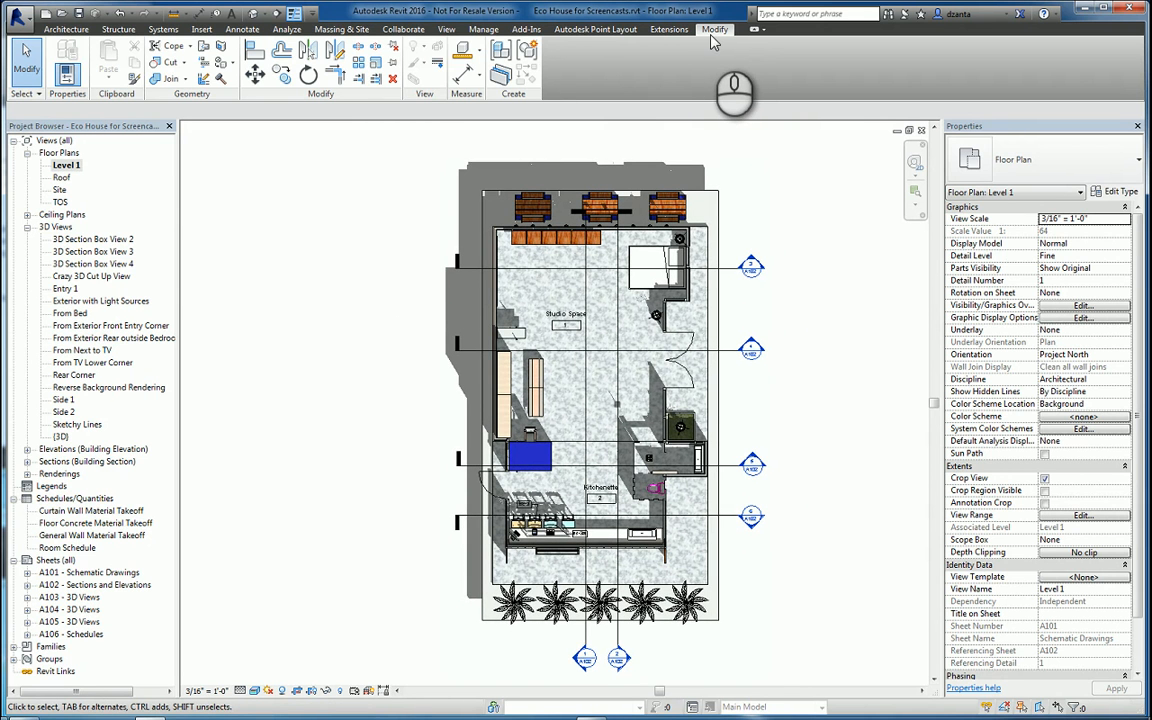
mouse_move(435, 90)
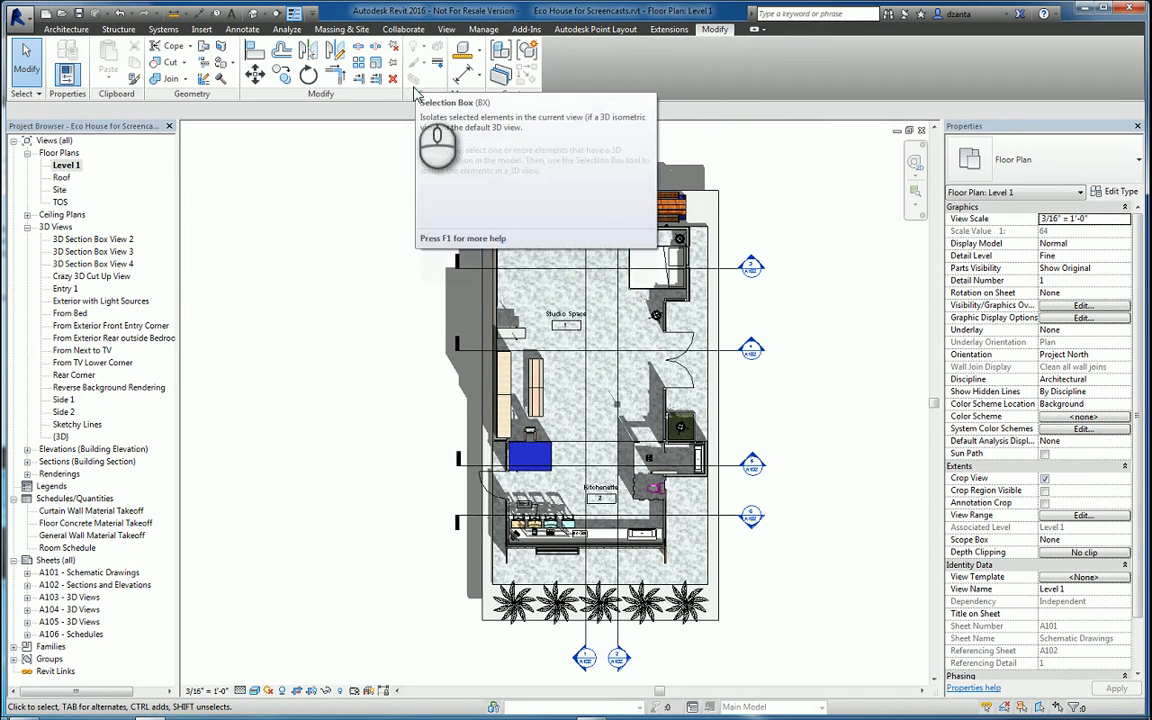
mouse_move(417, 170)
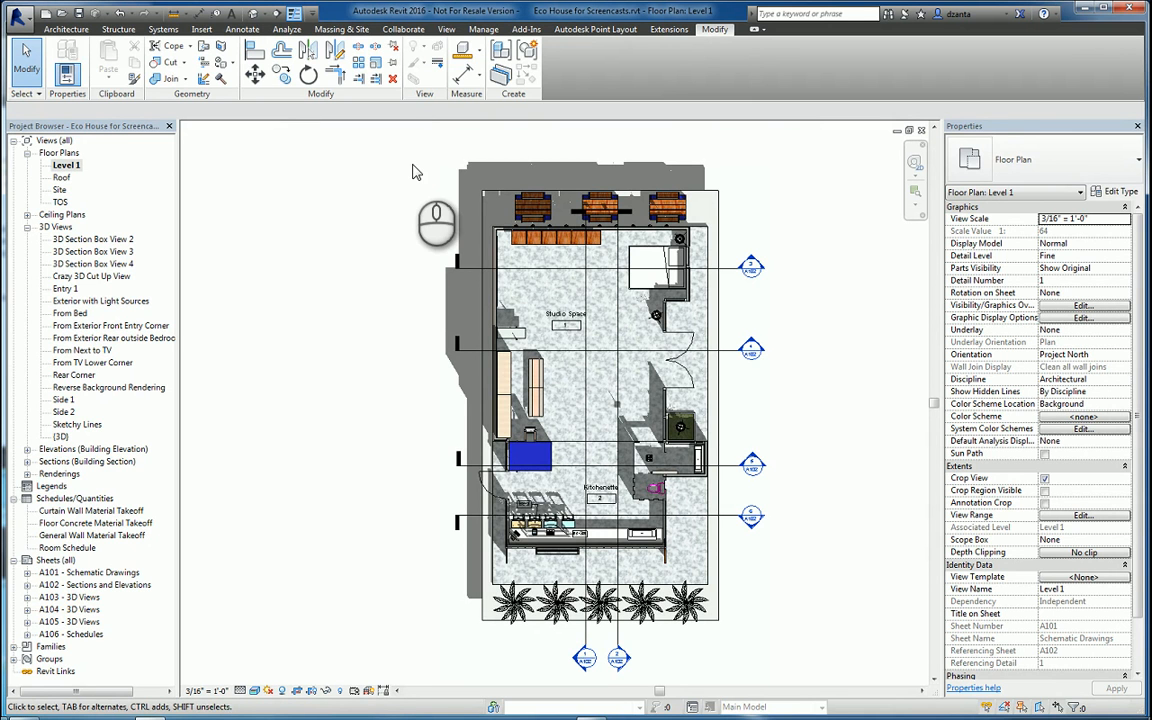
mouse_move(388, 565)
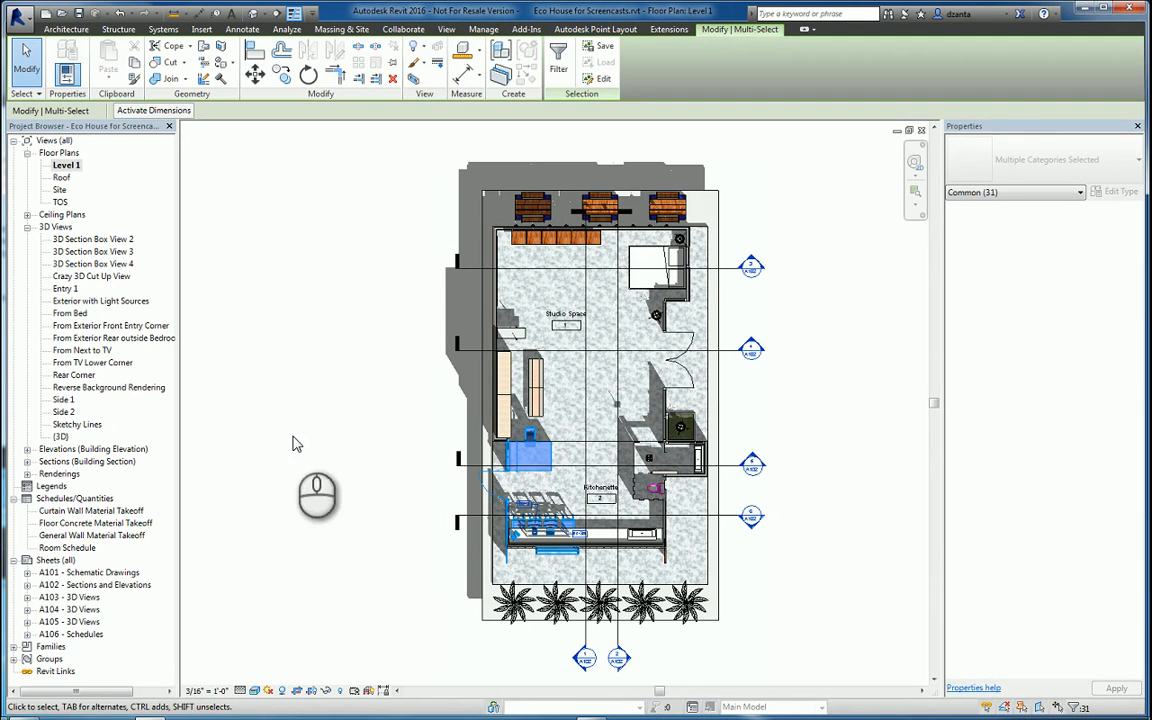
mouse_move(413, 82)
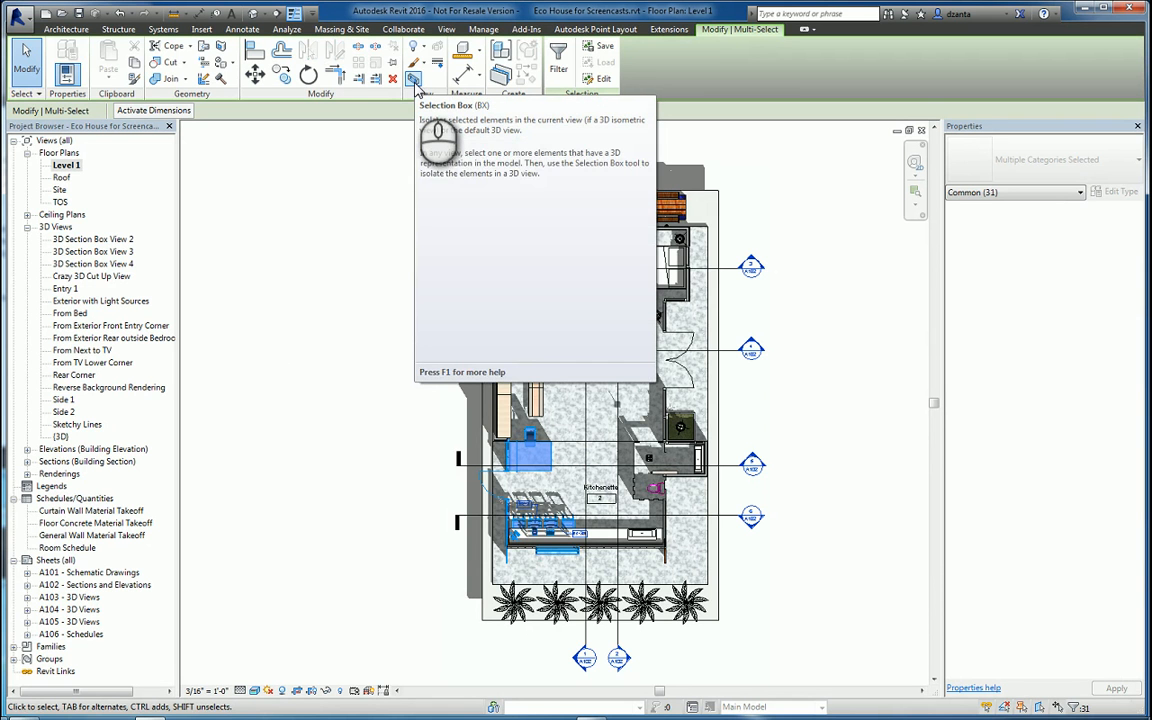
Isolate the selected furniture in a section-boxed 3D view and hide the section box.
left_click(412, 82)
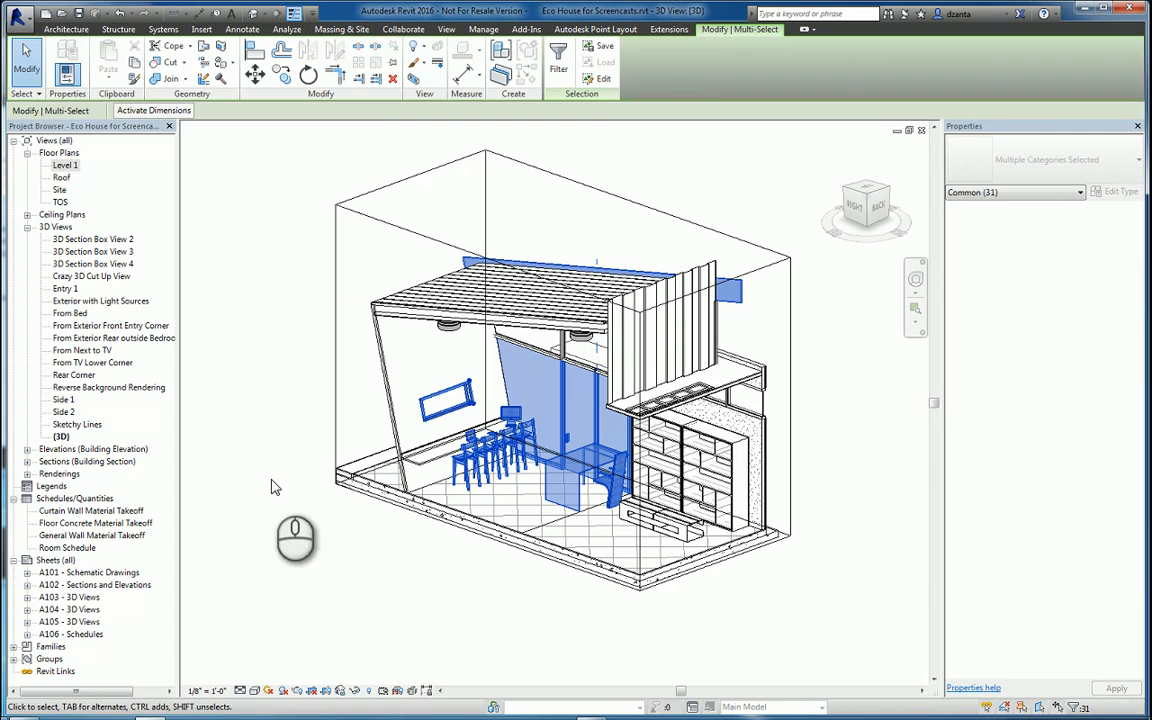
mouse_move(858, 377)
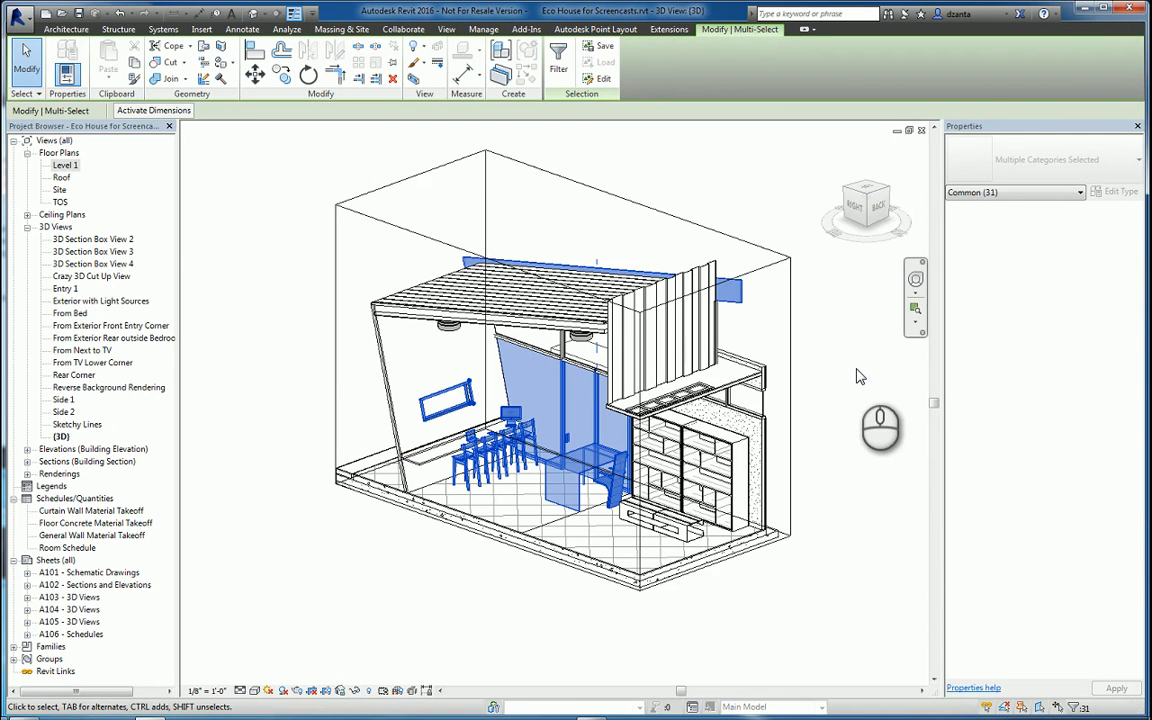
mouse_move(856, 520)
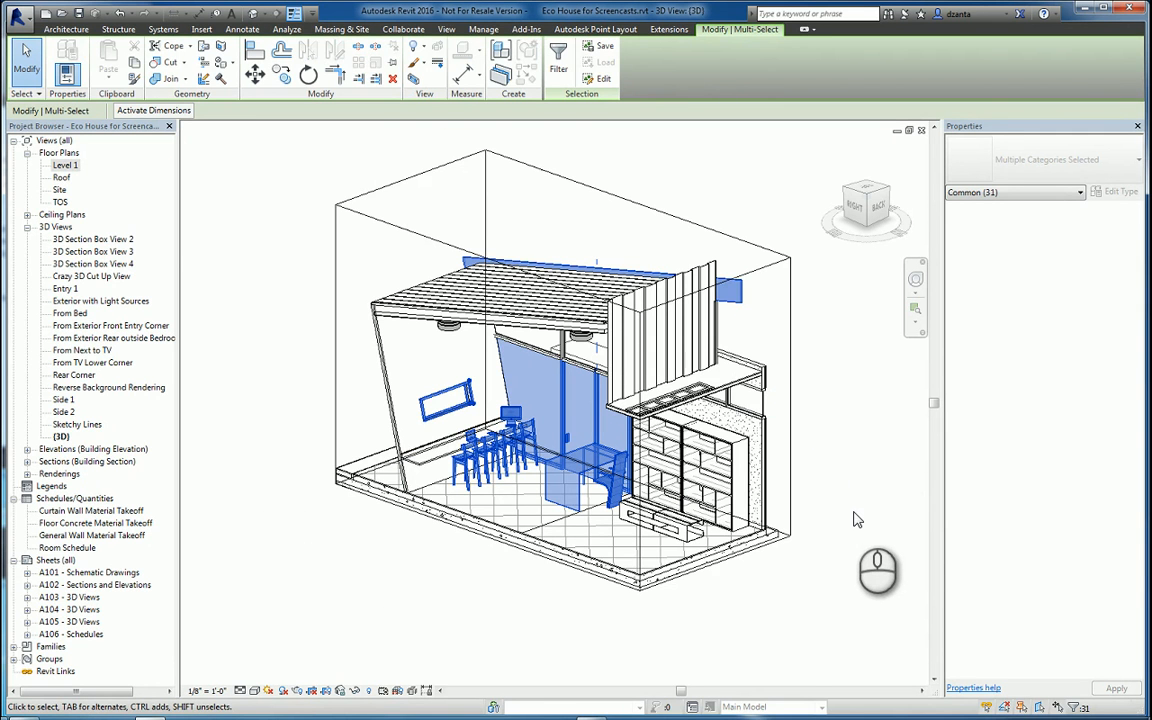
mouse_move(861, 538)
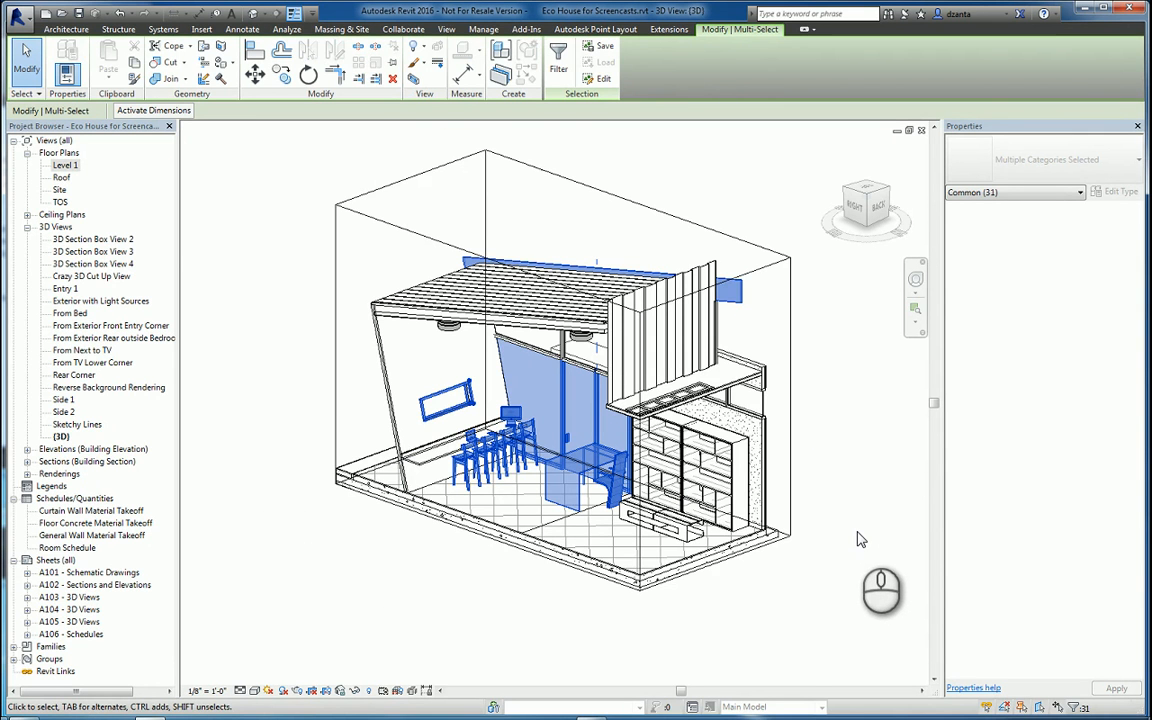
left_click(855, 543)
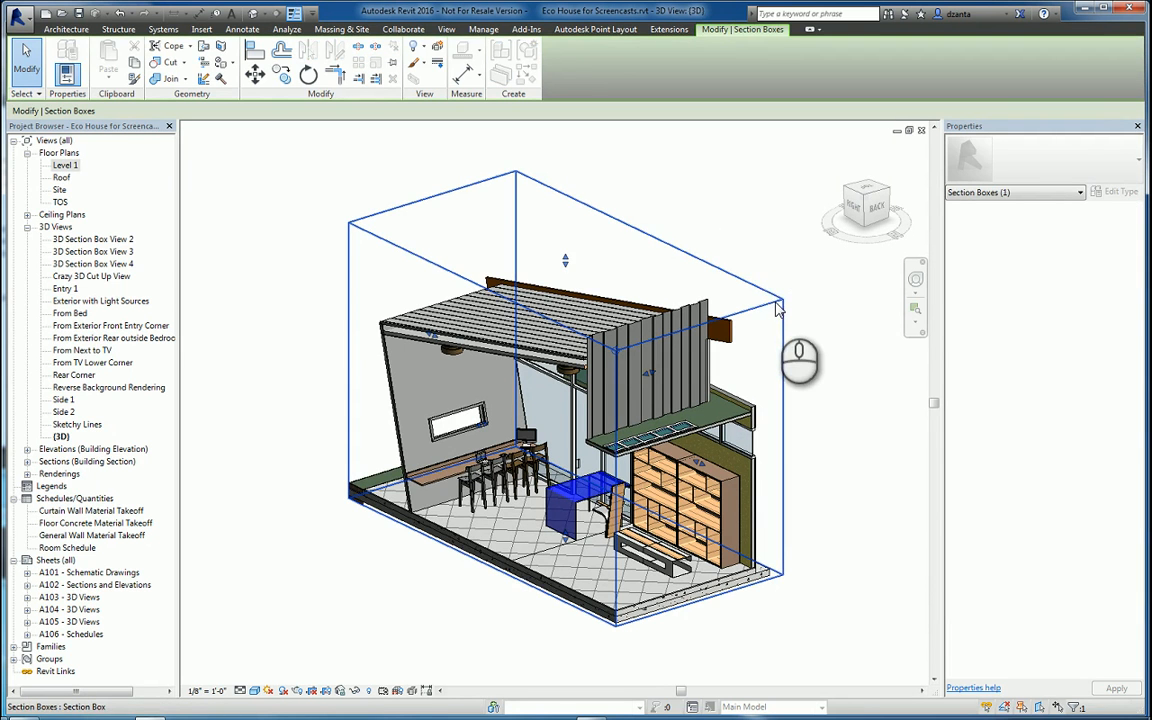
right_click(778, 310)
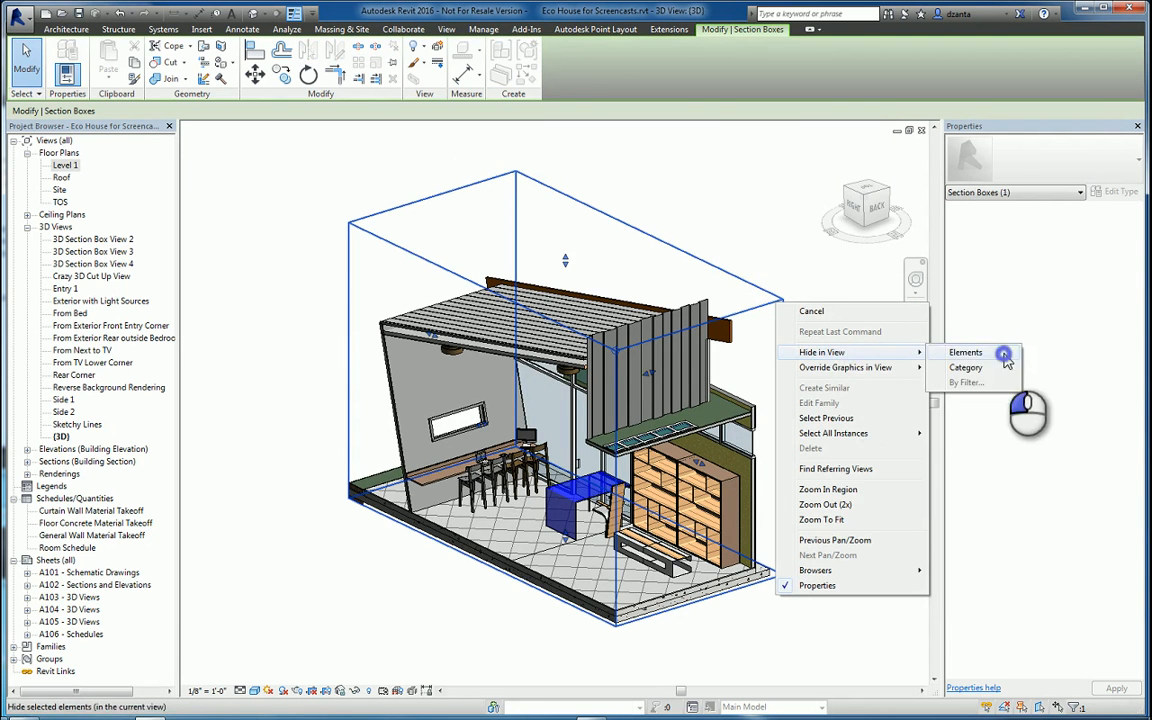
left_click(965, 352)
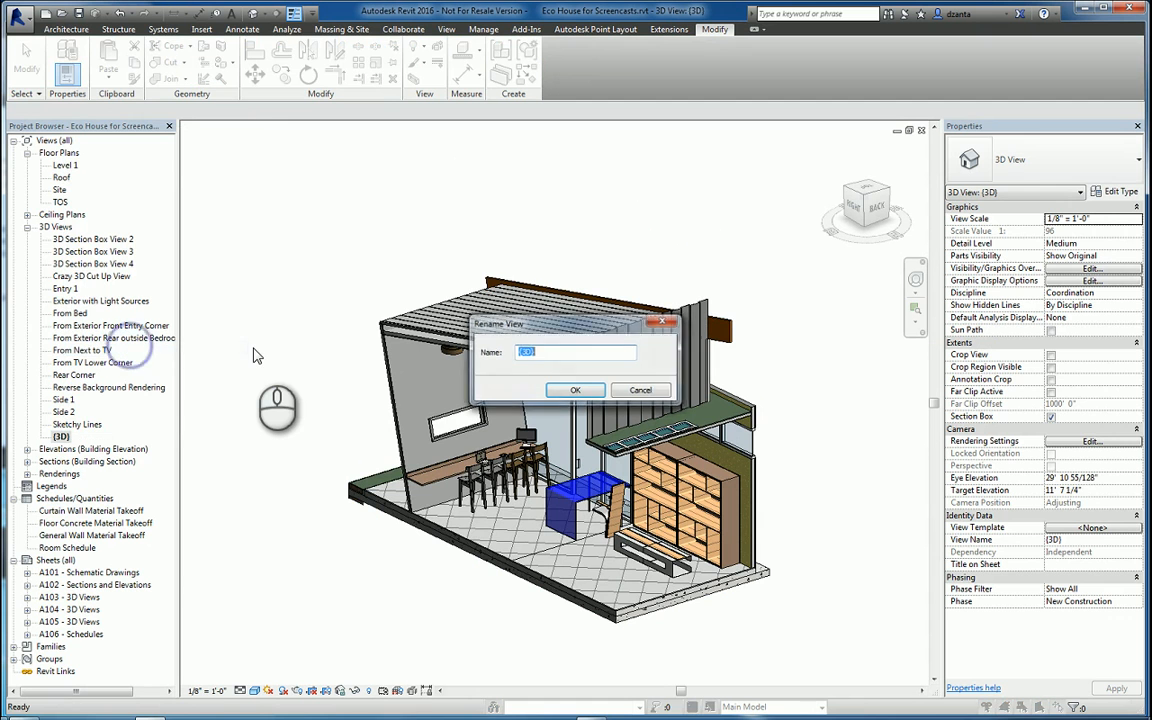
Rename the boxed 3D view to 'partial 3d view' and reopen the Level 1 floor plan.
type("partial")
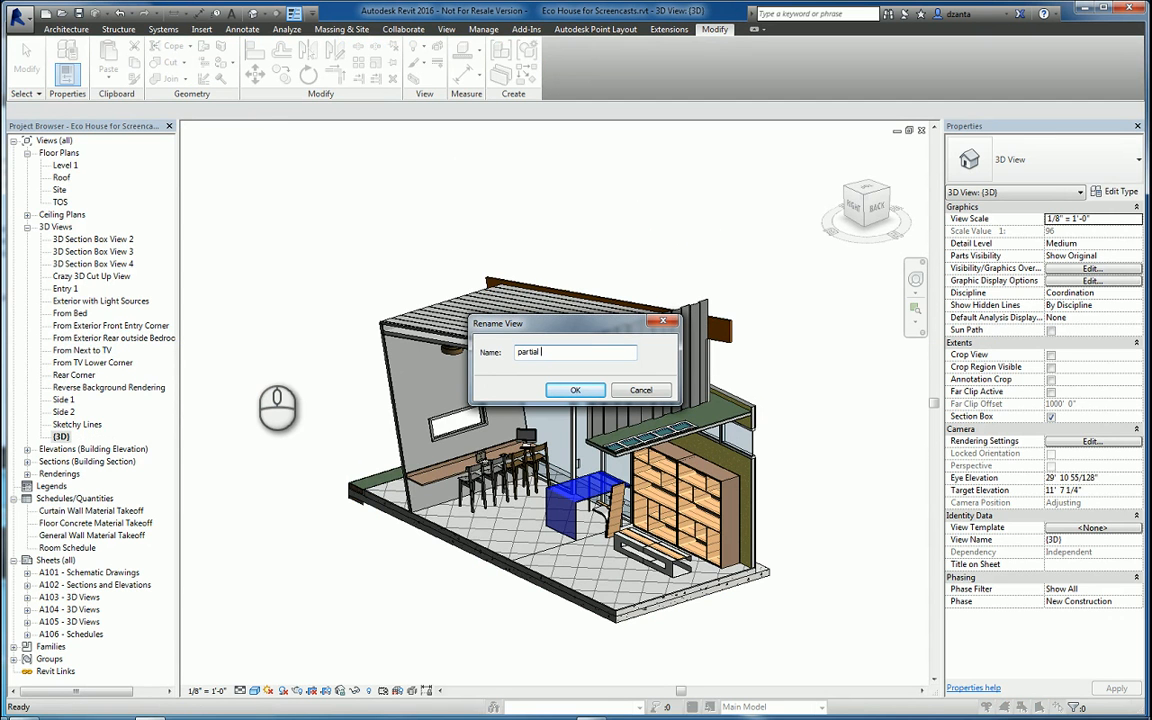
left_click(575, 390)
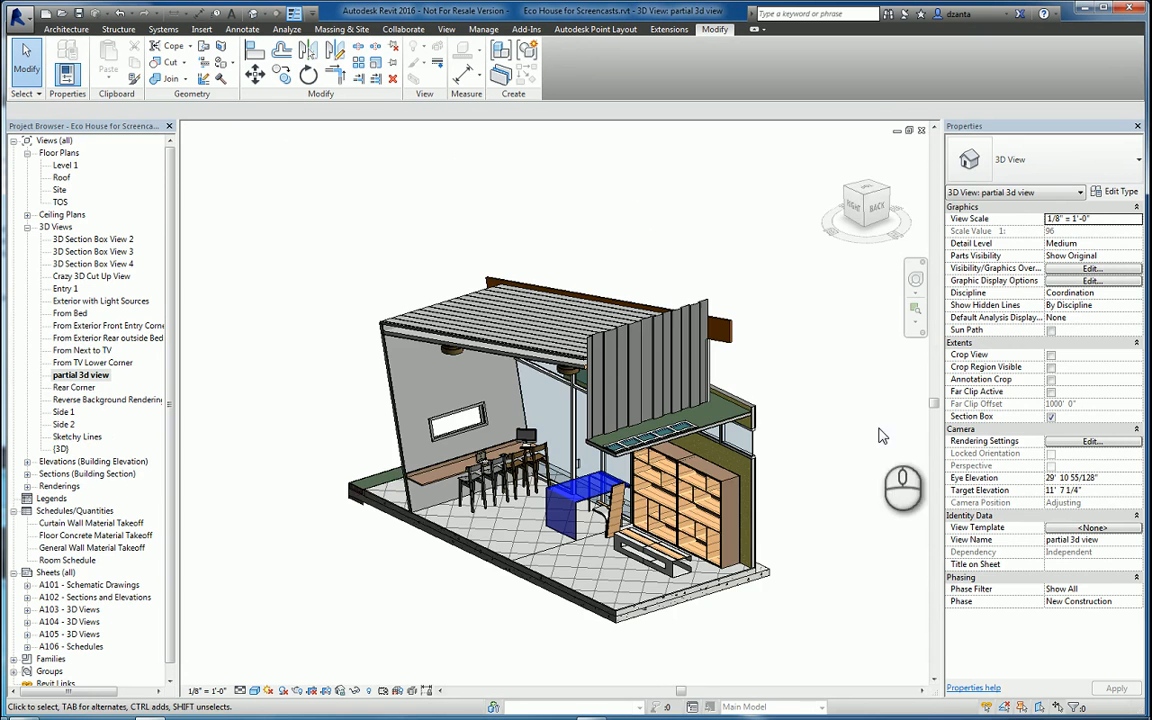
double_click(66, 165)
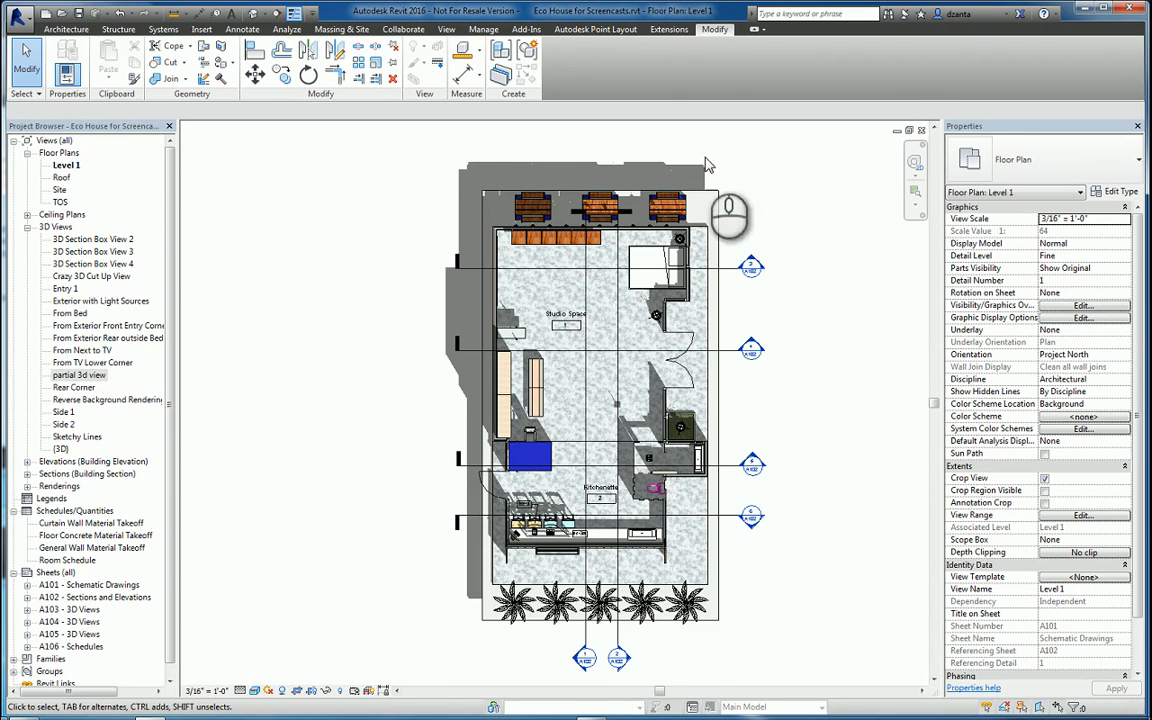
mouse_move(418, 77)
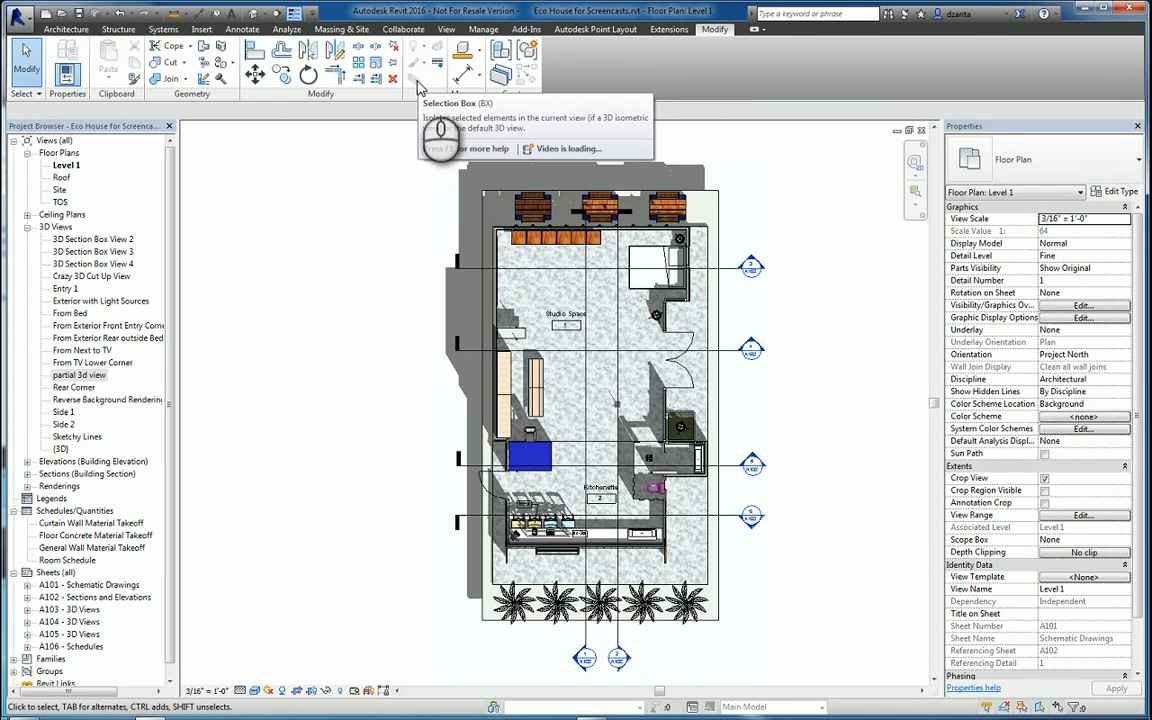
mouse_move(395, 187)
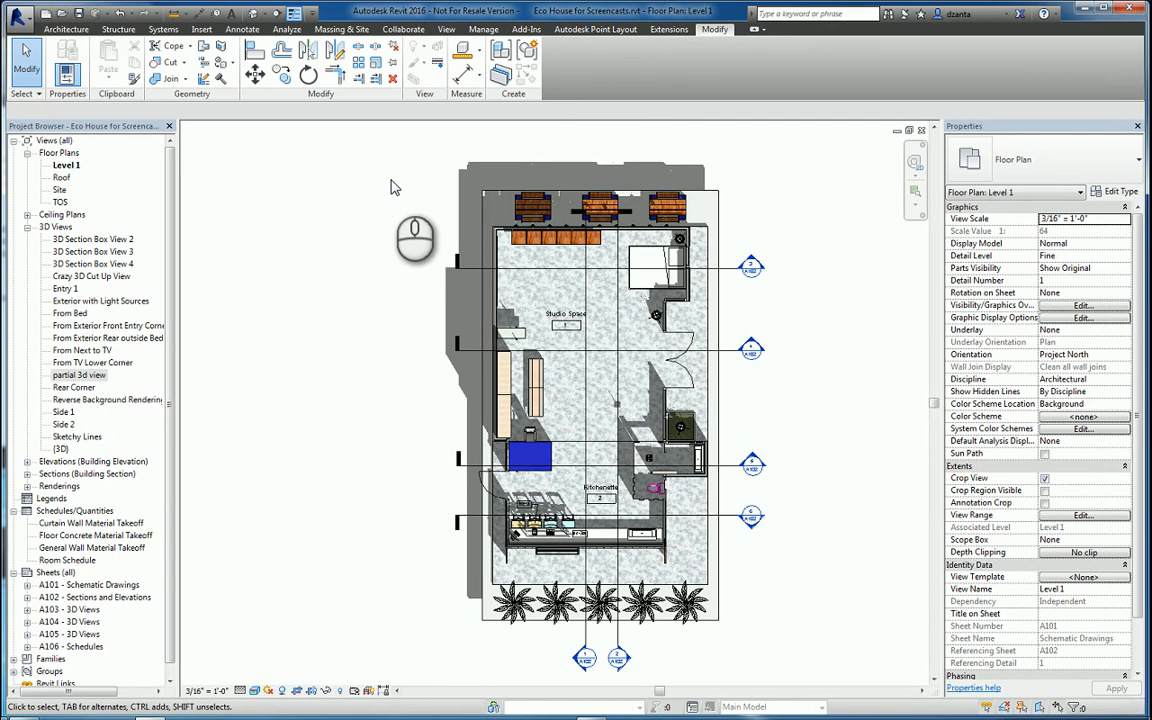
mouse_move(243, 398)
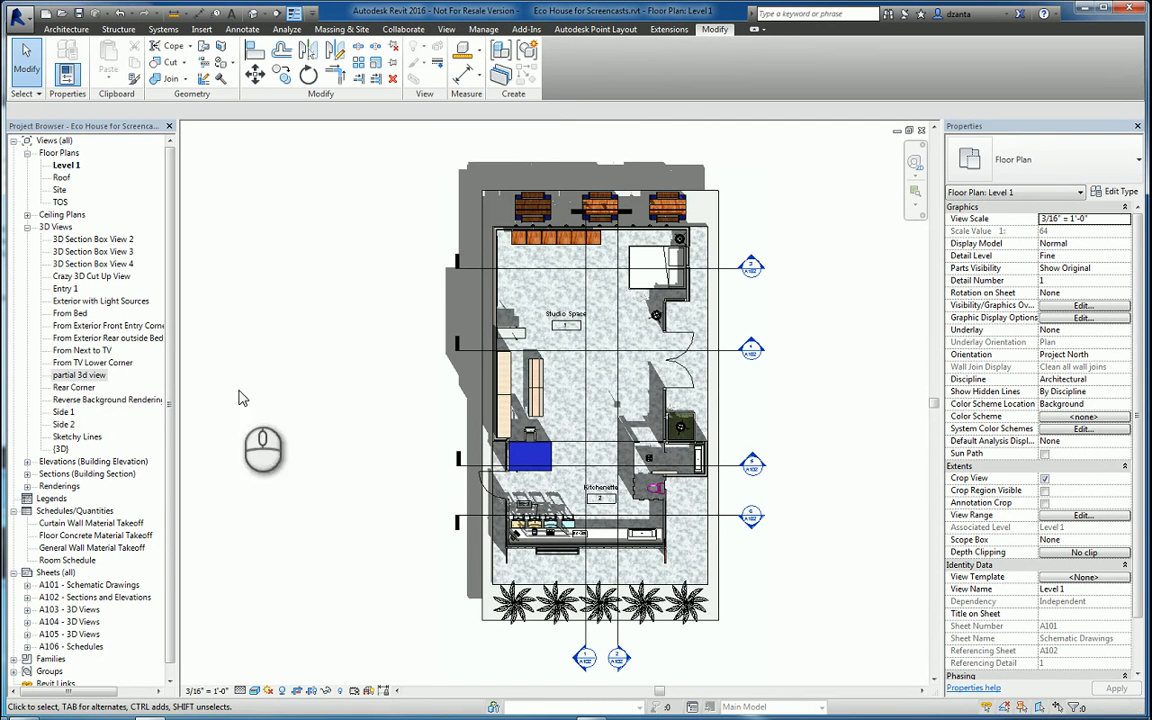